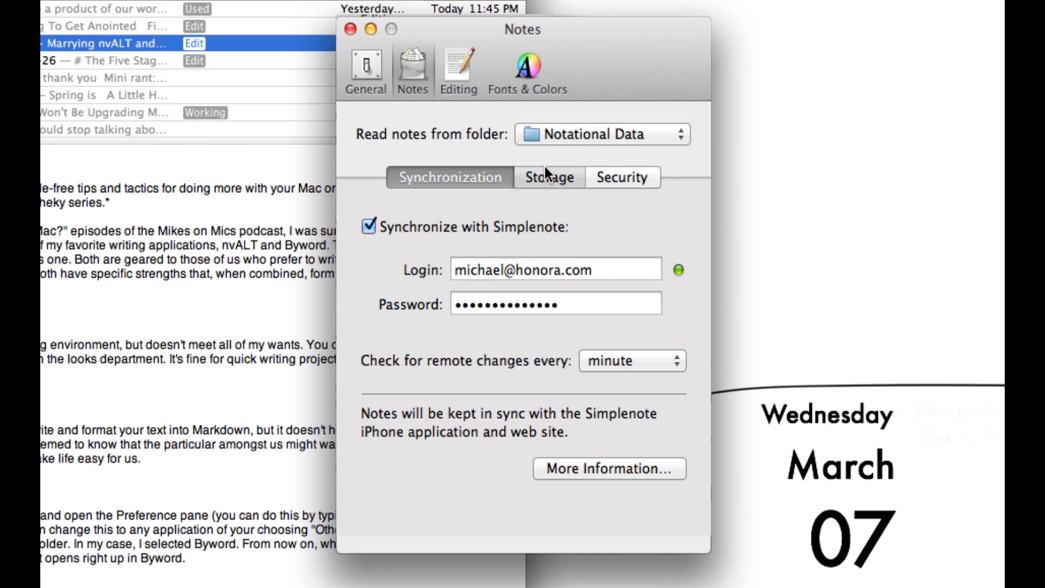
# Step: Set notes to be stored and read on disk as Plain Text Files
pyautogui.click(548, 177)
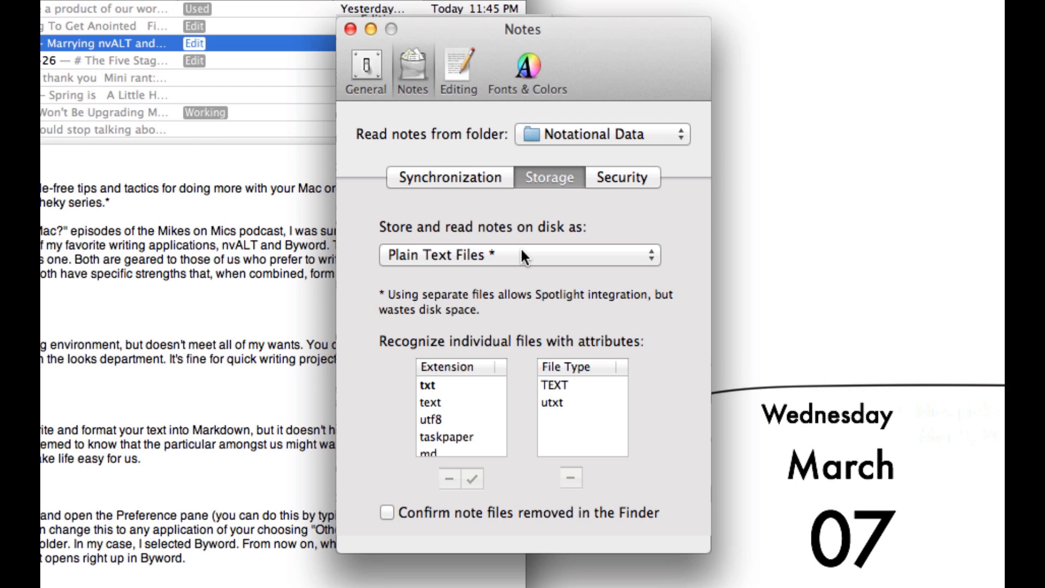
pyautogui.click(519, 256)
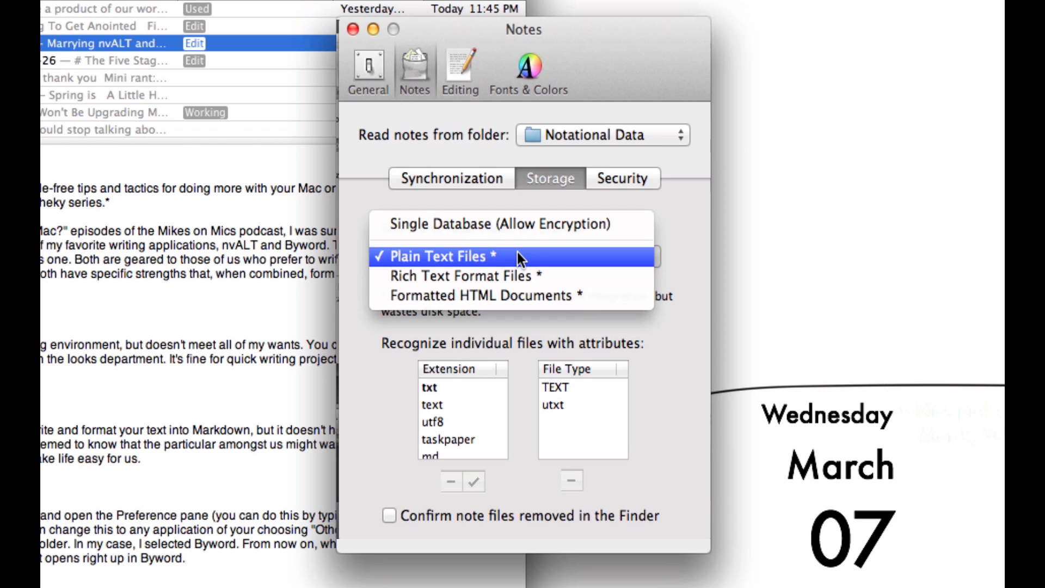
pyautogui.click(443, 256)
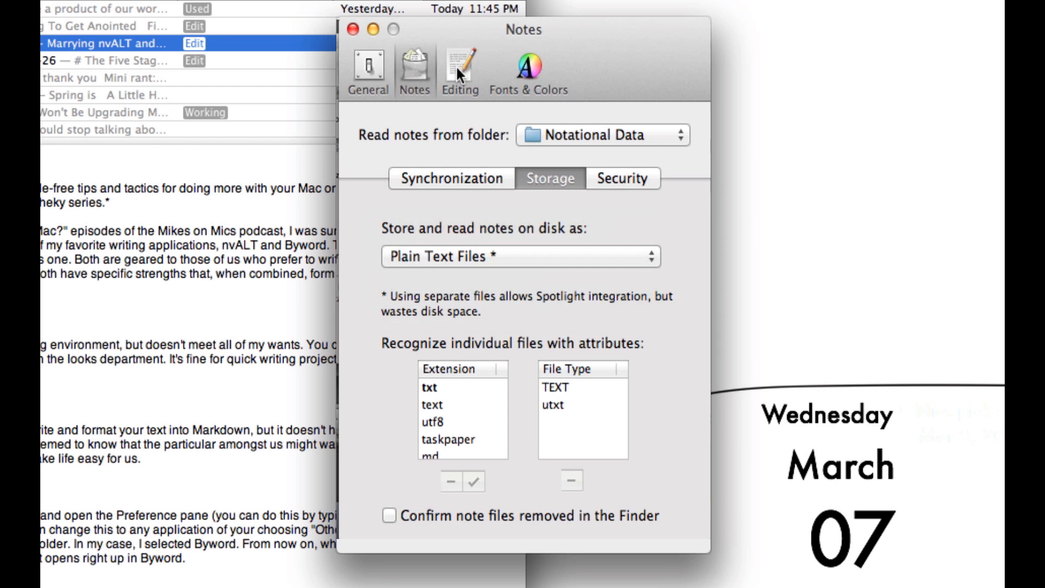
# Step: In Editing preferences, choose Other… for the External Text Editor
pyautogui.click(460, 66)
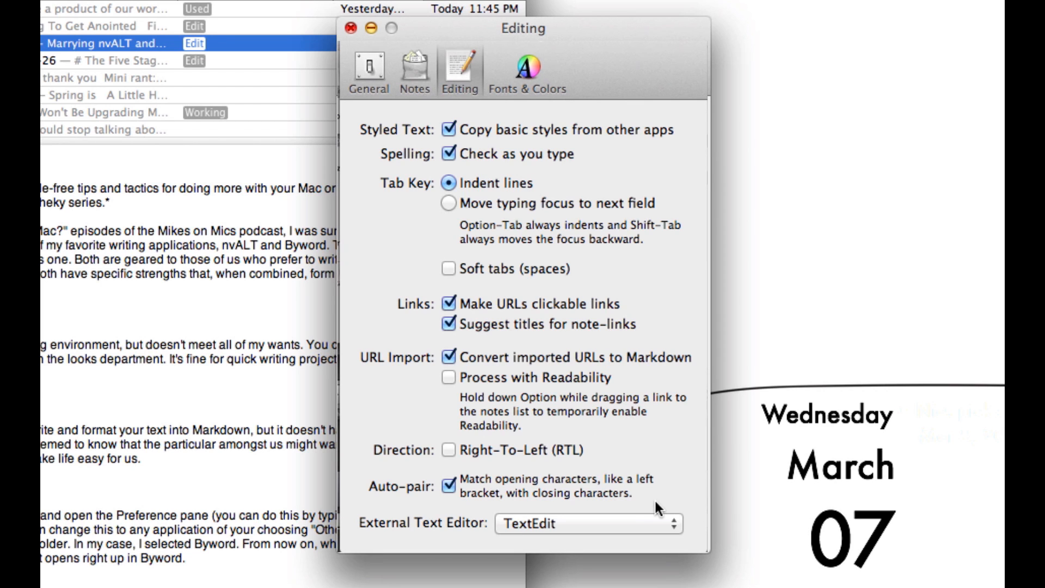
pyautogui.click(589, 525)
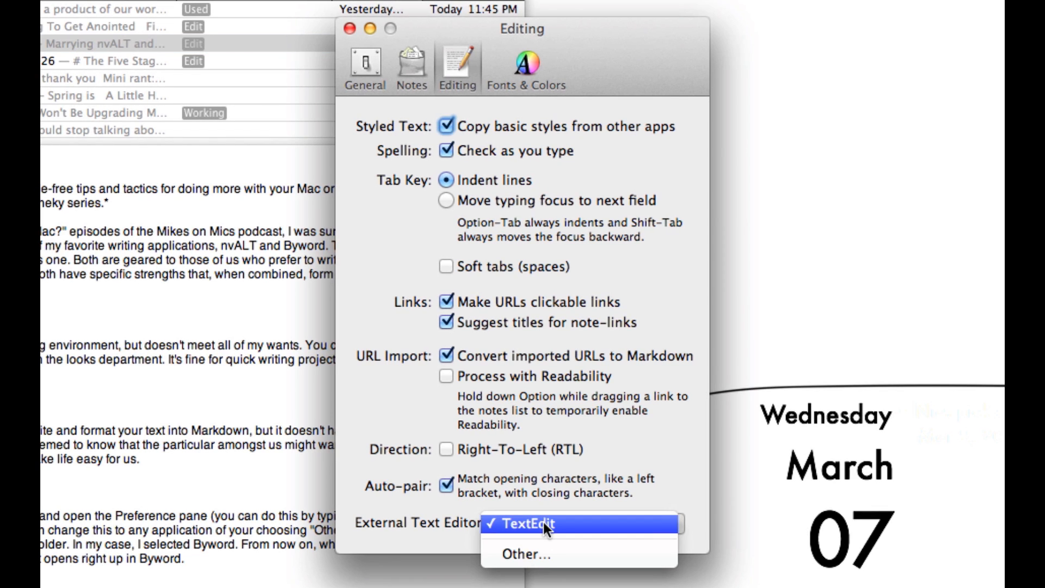
pyautogui.moveTo(538, 555)
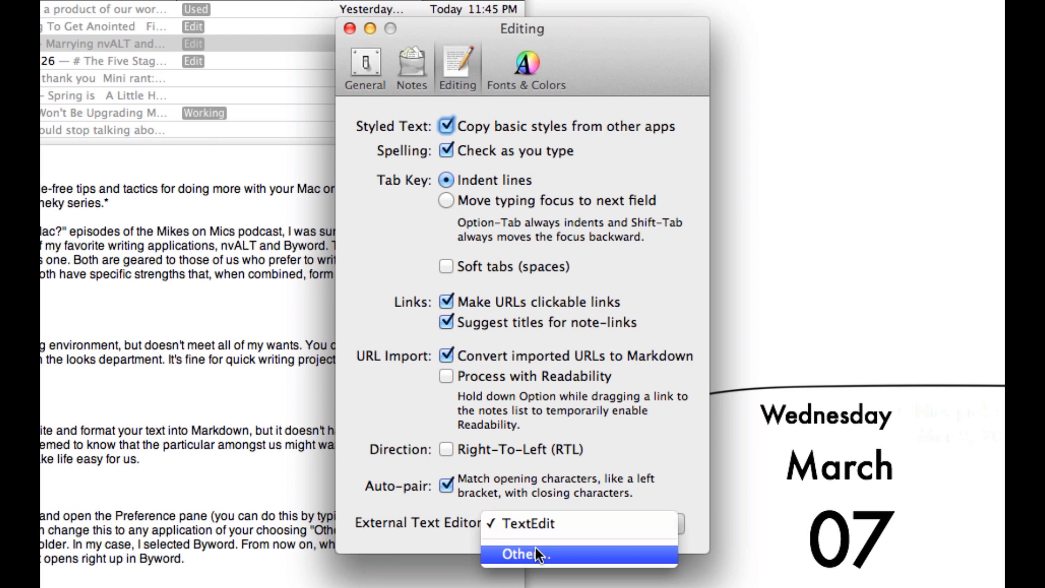
pyautogui.click(526, 554)
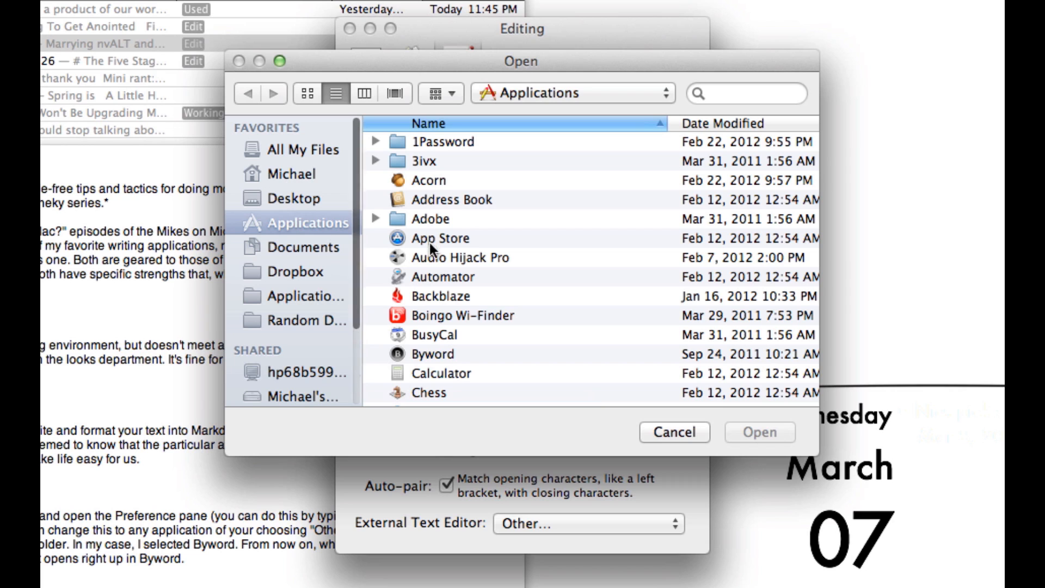
# Step: Pick Byword from Applications as the external editor and close Preferences
pyautogui.click(431, 353)
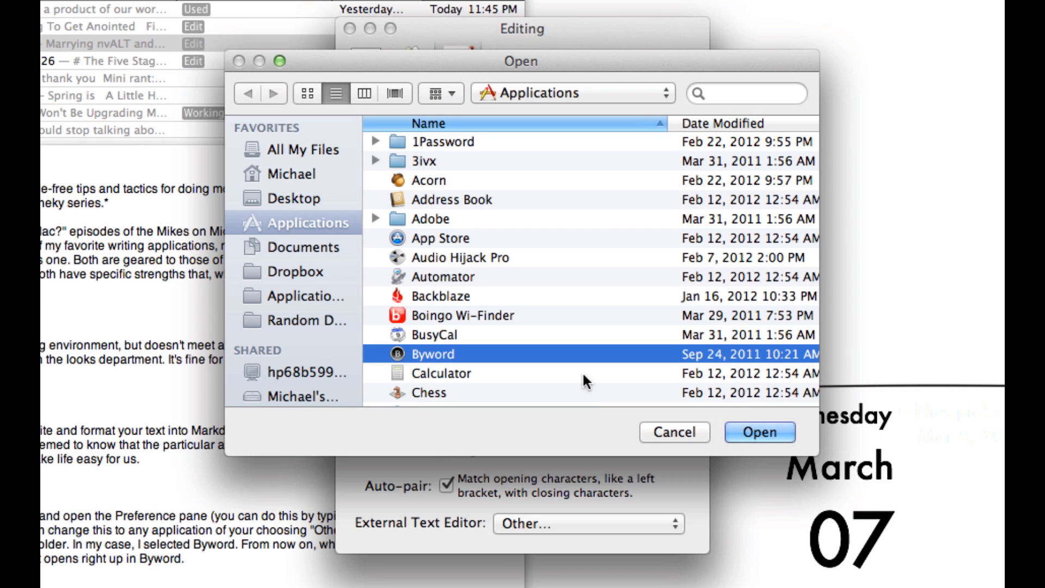
pyautogui.click(759, 432)
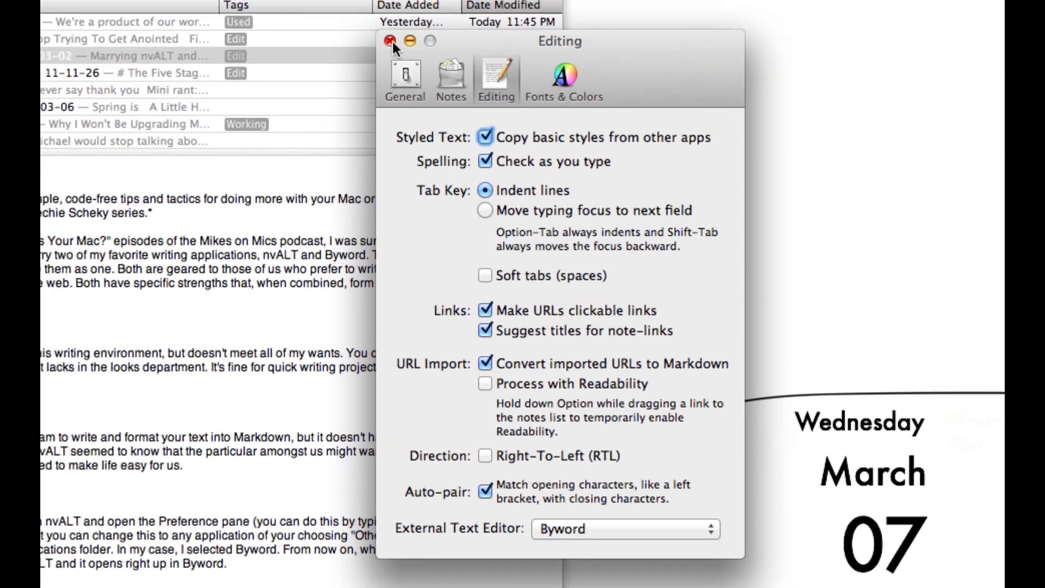
pyautogui.click(389, 41)
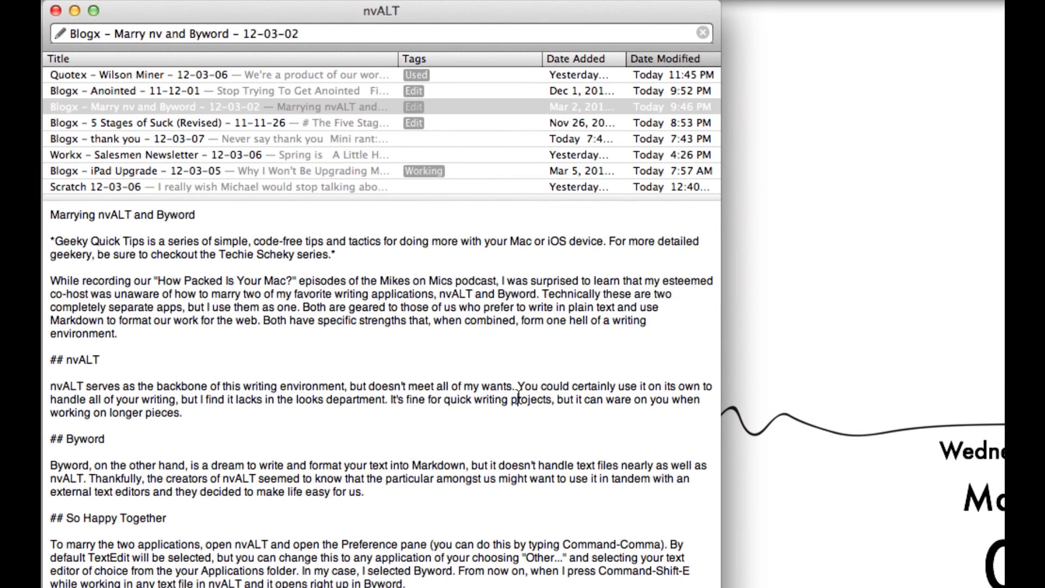